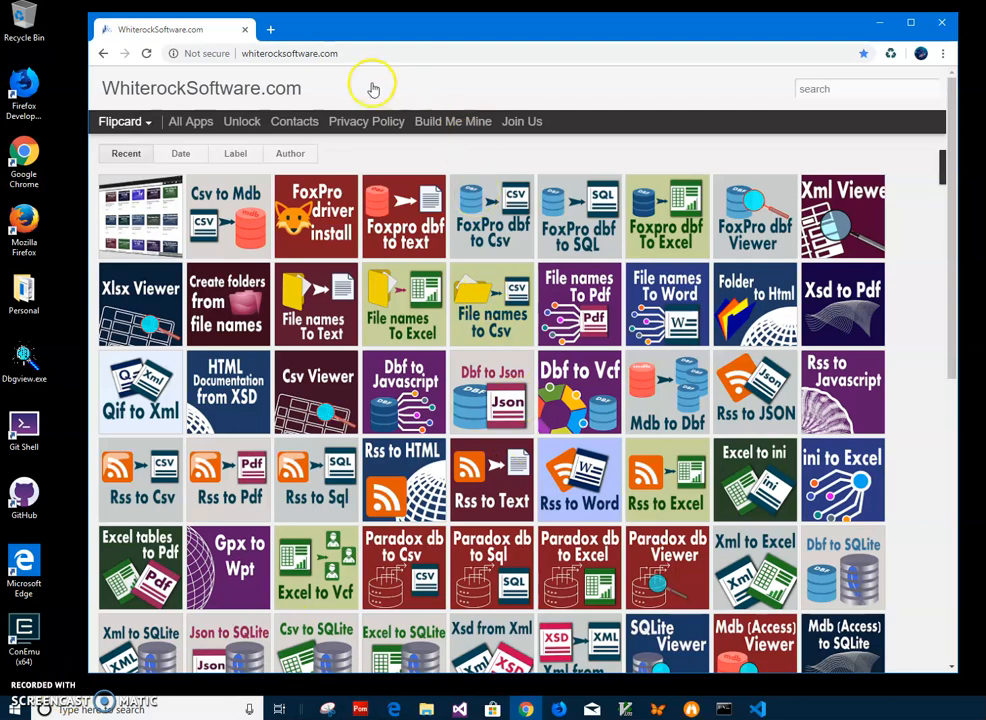
Step: Search WhiterockSoftware.com for "csv to" to list the matching converter apps
left_click(290, 53)
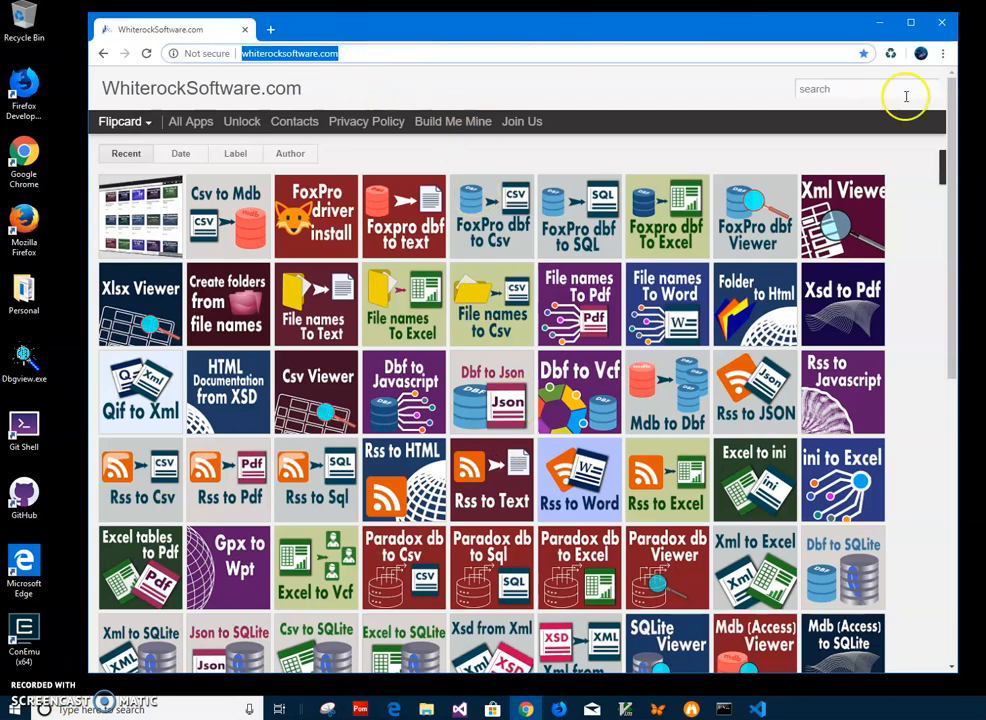
left_click(860, 89)
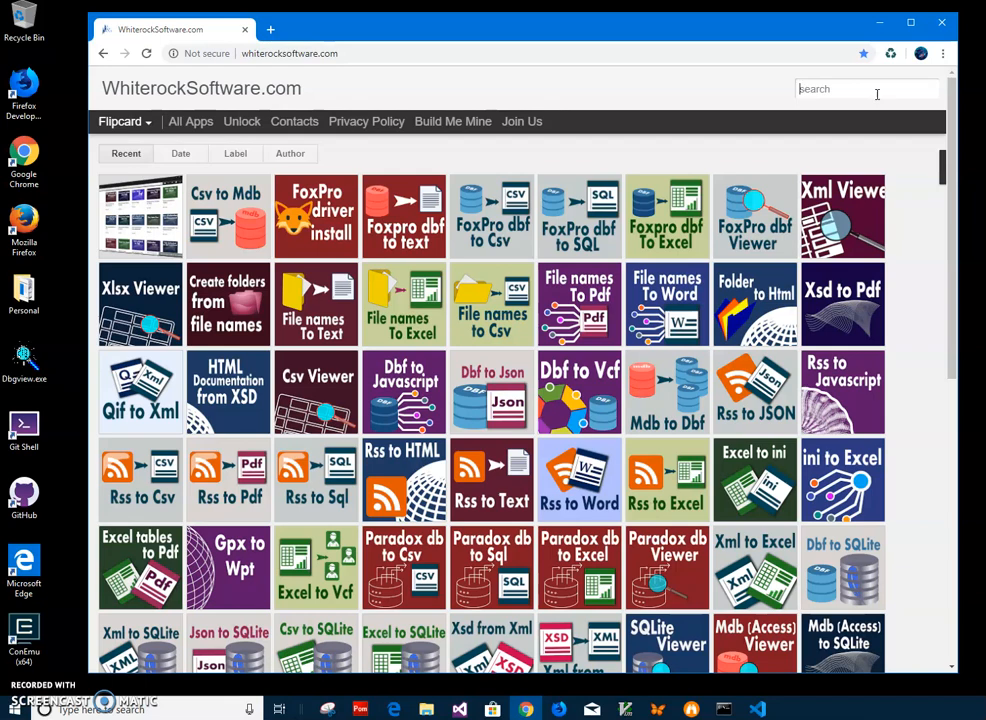
type("csv to")
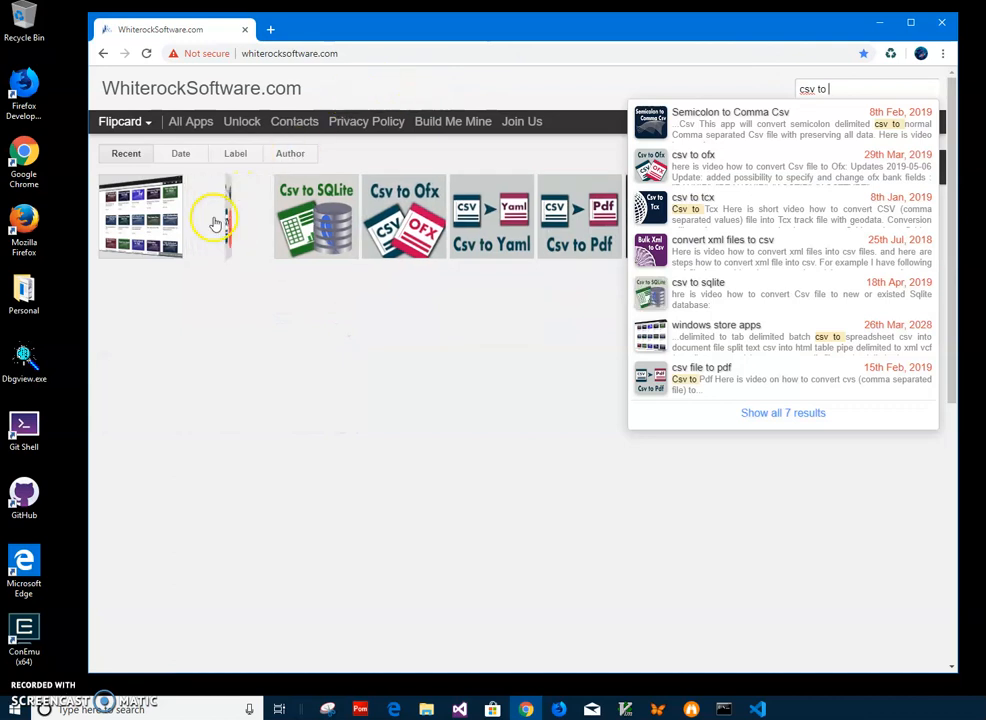
Step: Open the Csv to Mdb app page from the search results
left_click(215, 217)
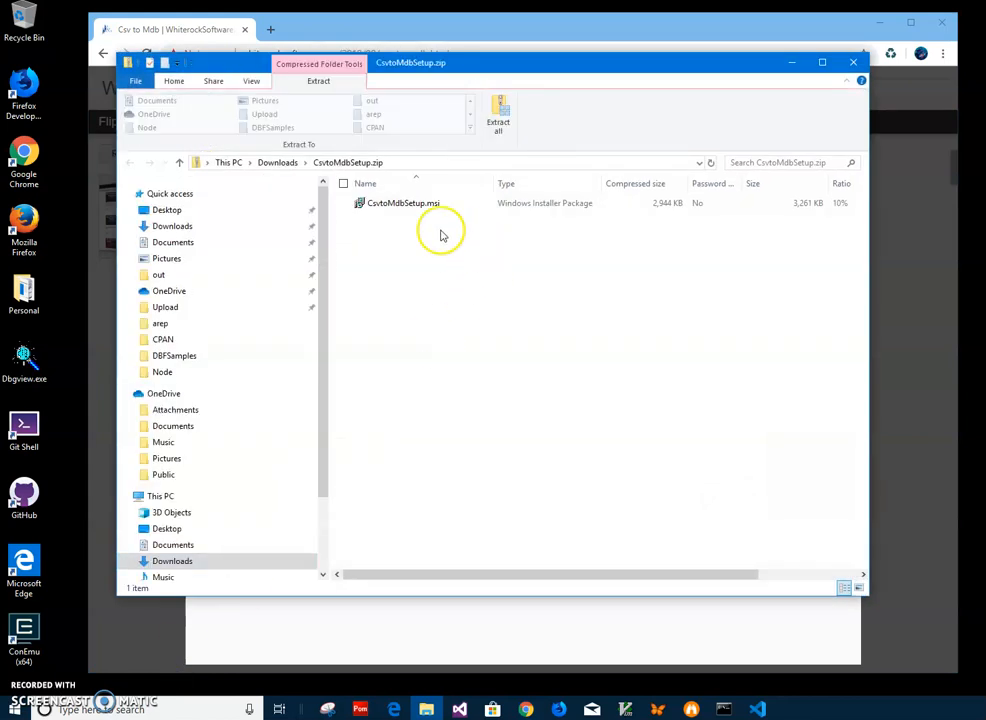
Step: Launch CsvtoMdbSetup.msi, running it anyway past the unrecognized-app warning
left_click(403, 203)
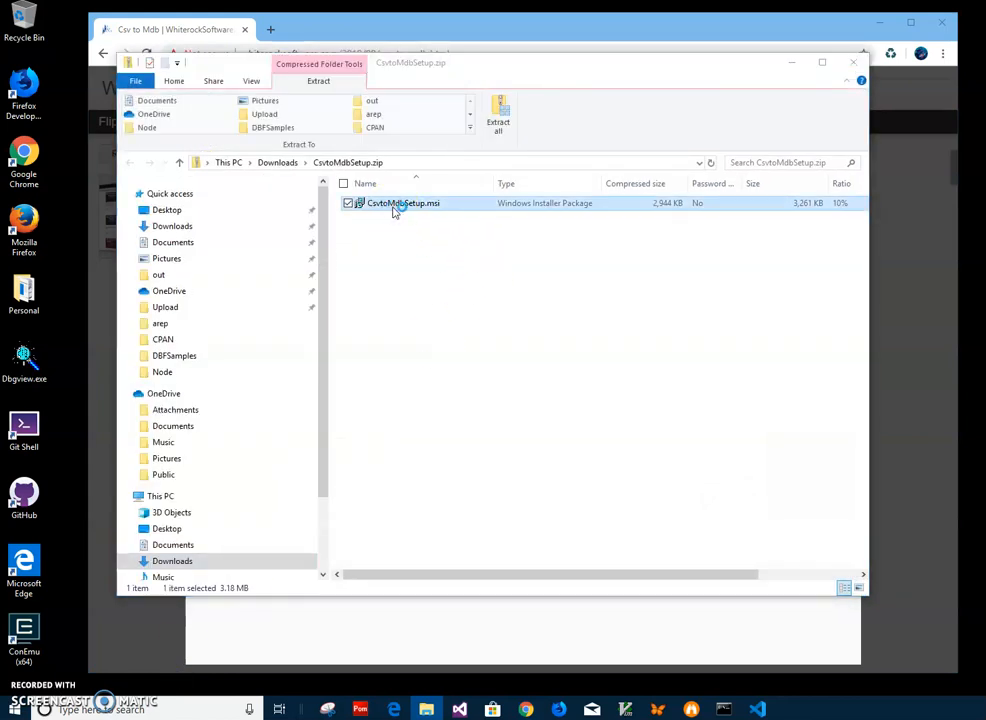
double_click(402, 203)
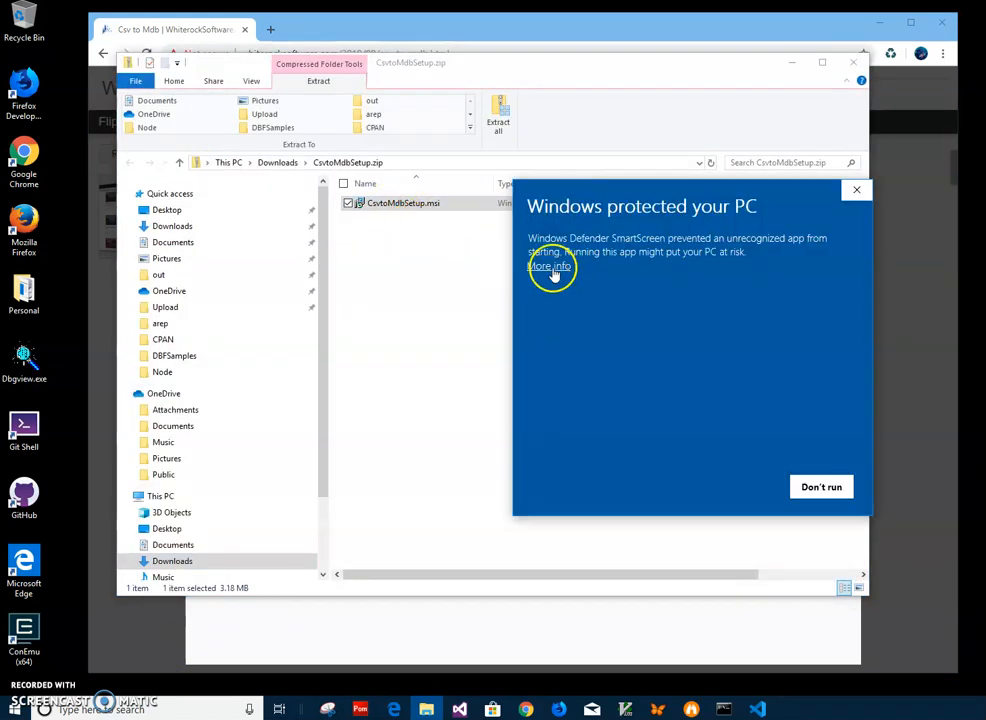
left_click(549, 266)
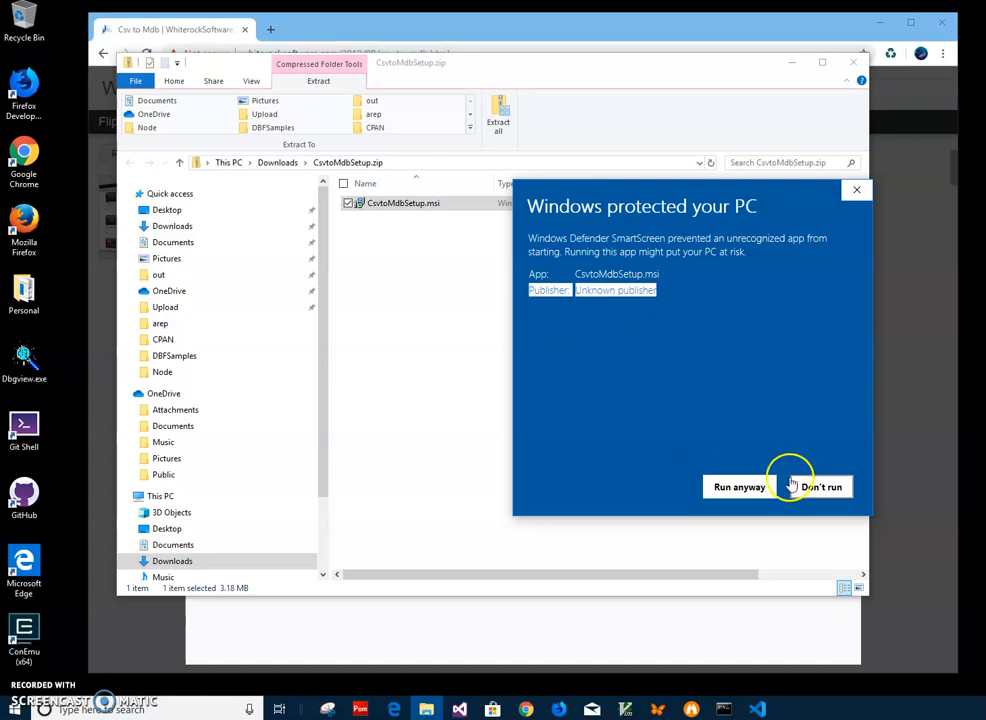
left_click(739, 487)
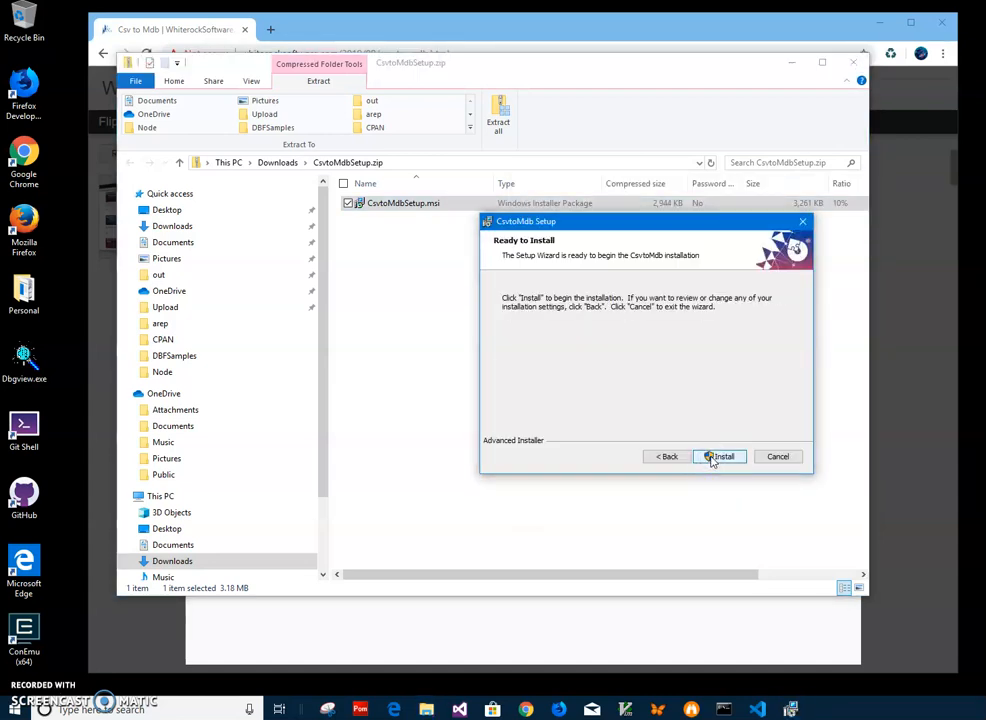
Step: Install Csv to Mdb, approving the UAC prompt, and finish the wizard
left_click(720, 456)
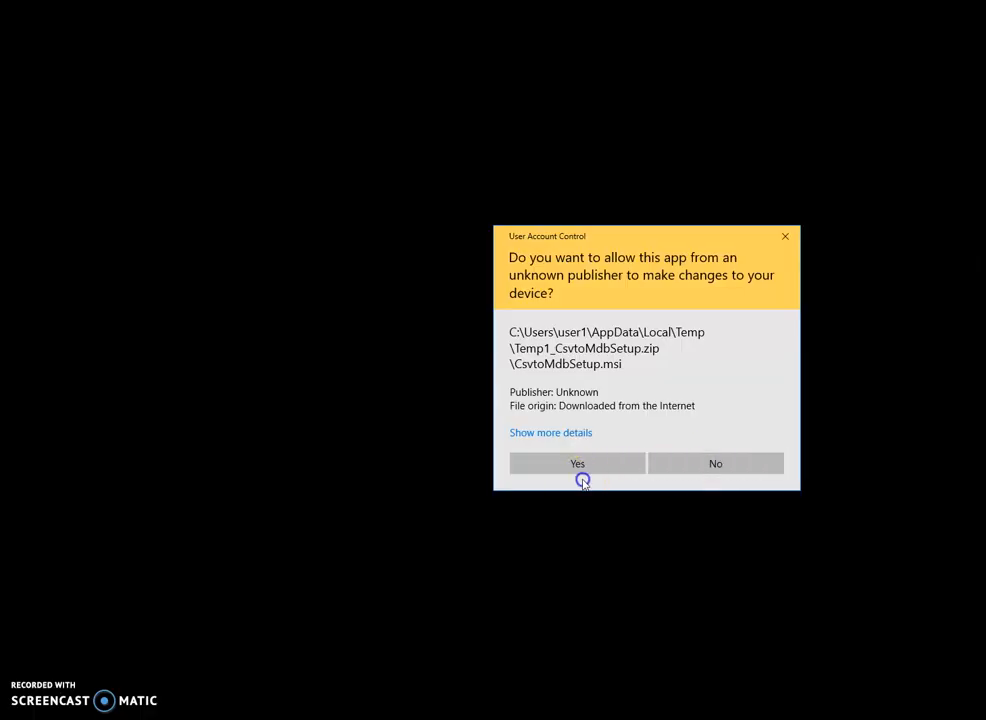
left_click(577, 463)
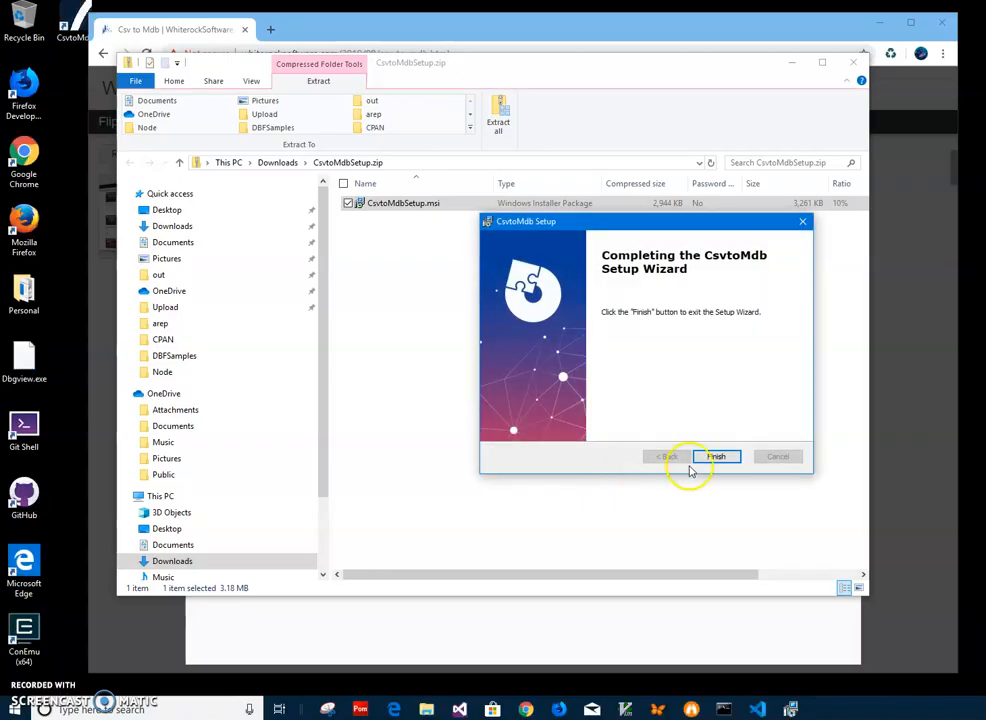
left_click(717, 456)
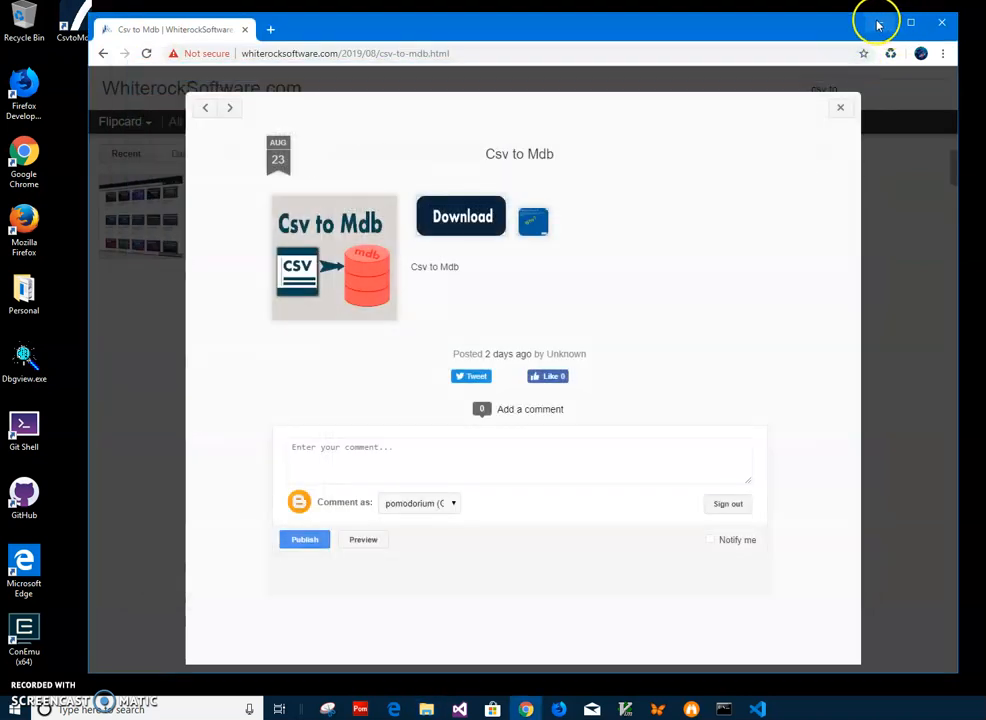
Step: Minimize the browser and launch Csv to Mdb from its desktop shortcut
left_click(941, 22)
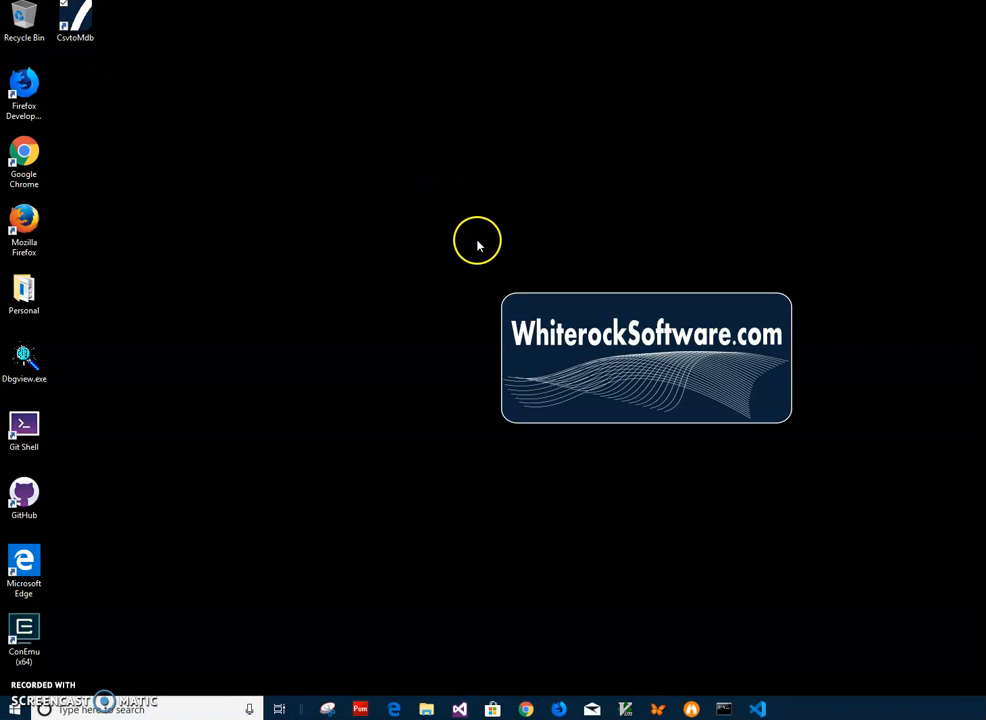
double_click(75, 20)
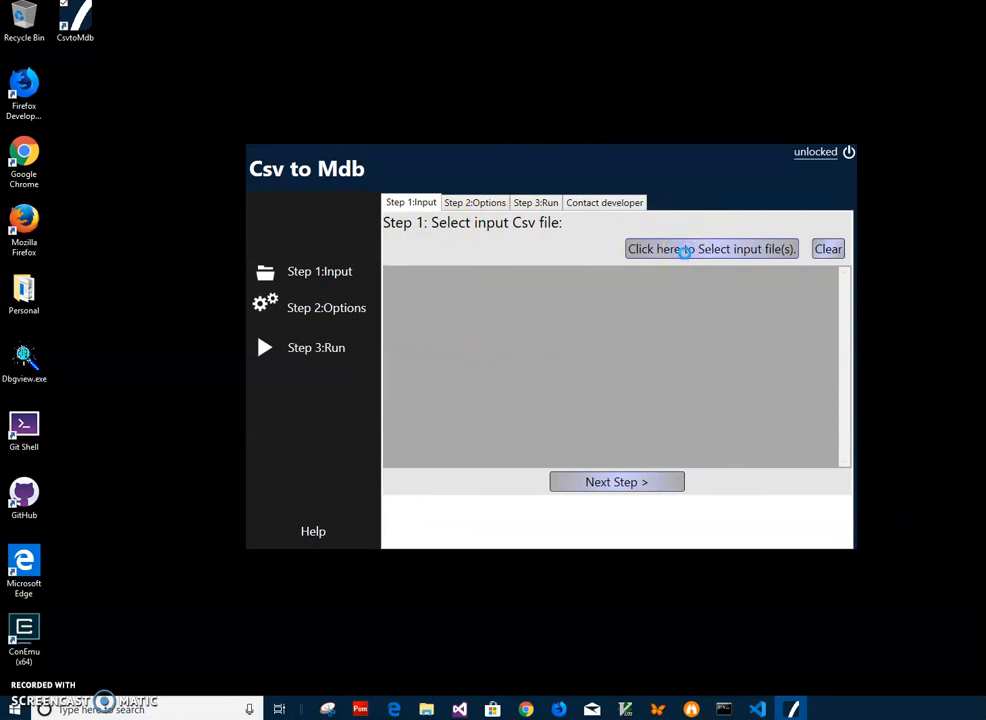
mouse_move(688, 258)
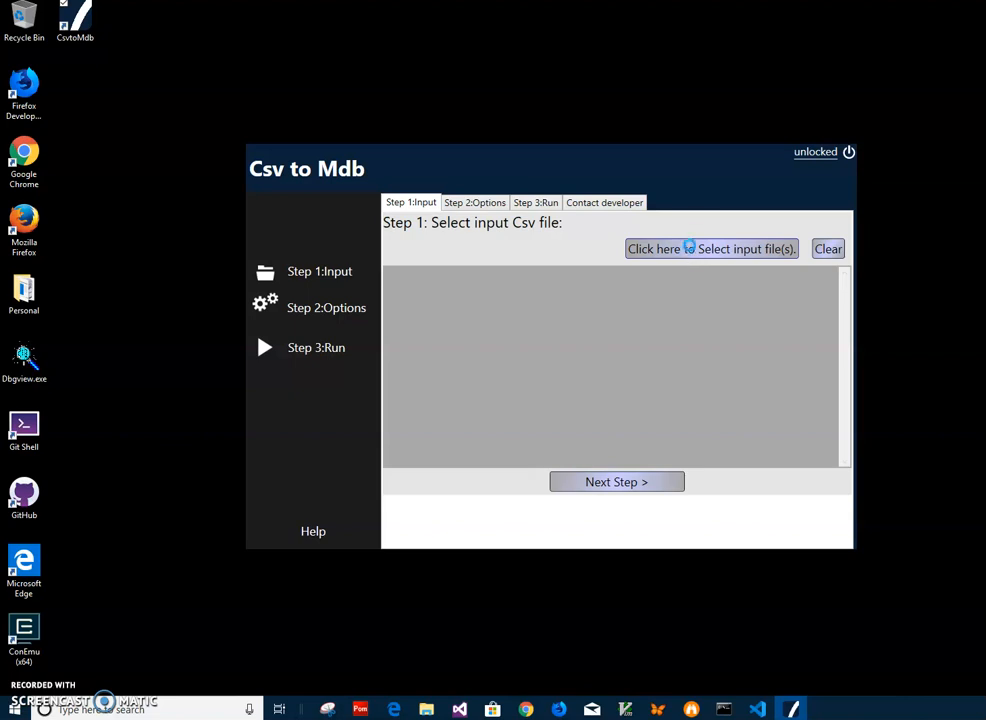
Step: Choose the input CSV, keep first-row column names, and output to a new Access database
left_click(711, 248)
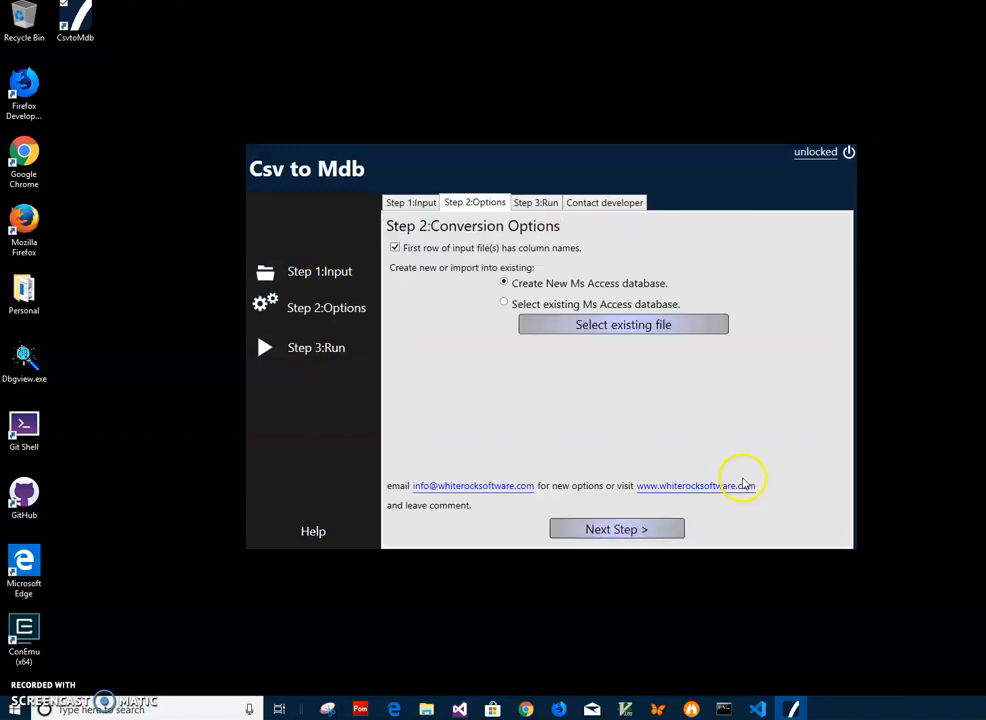
mouse_move(396, 248)
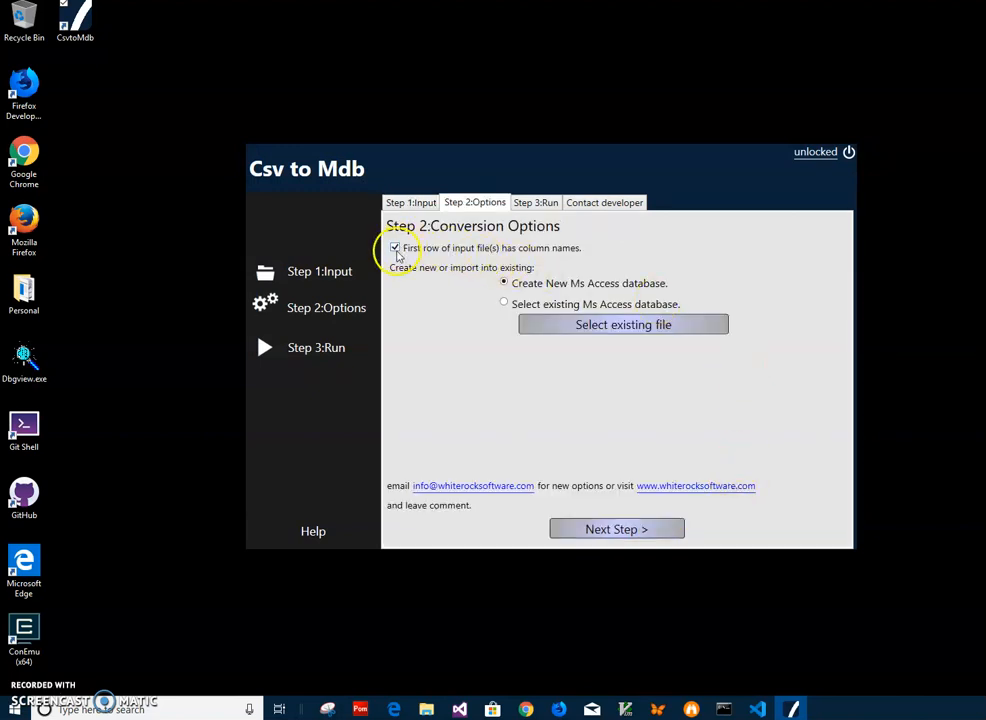
mouse_move(472, 253)
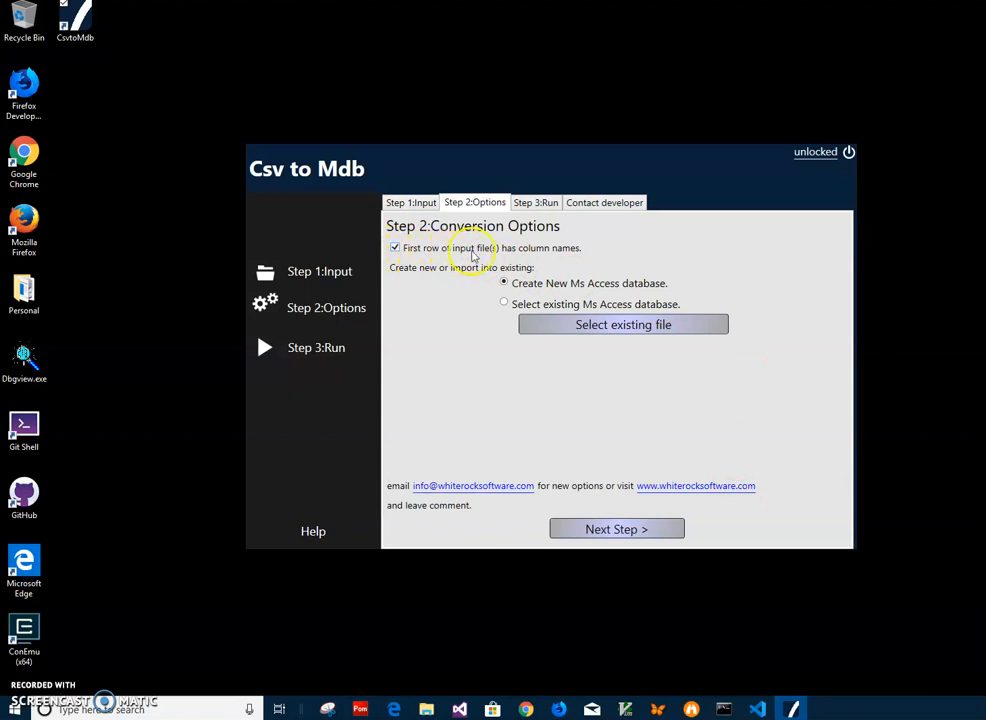
mouse_move(575, 253)
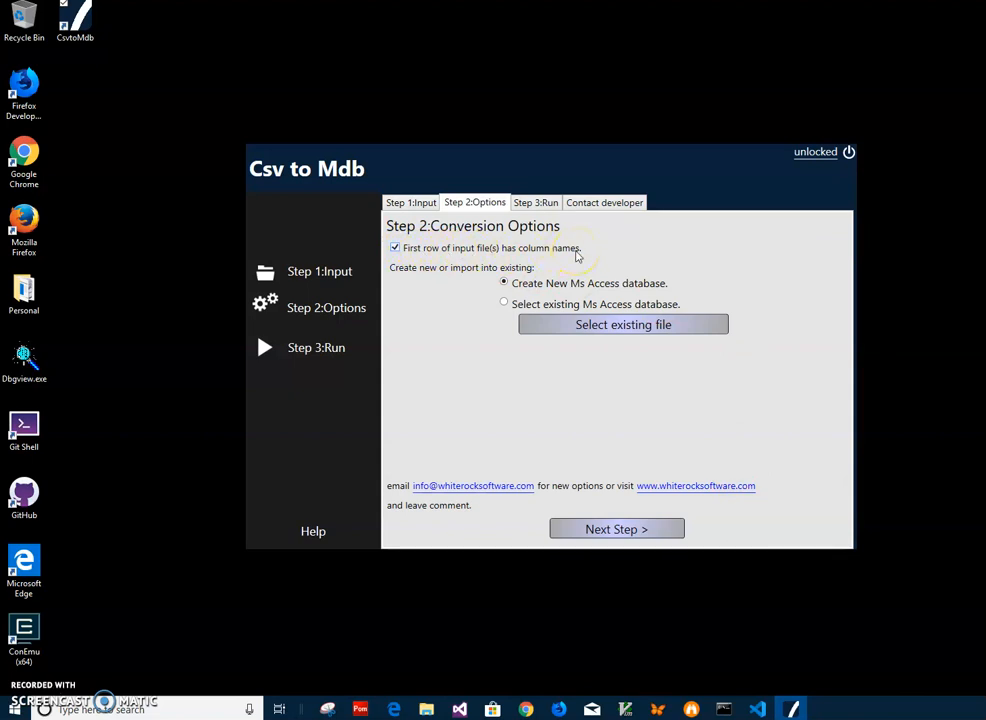
mouse_move(480, 255)
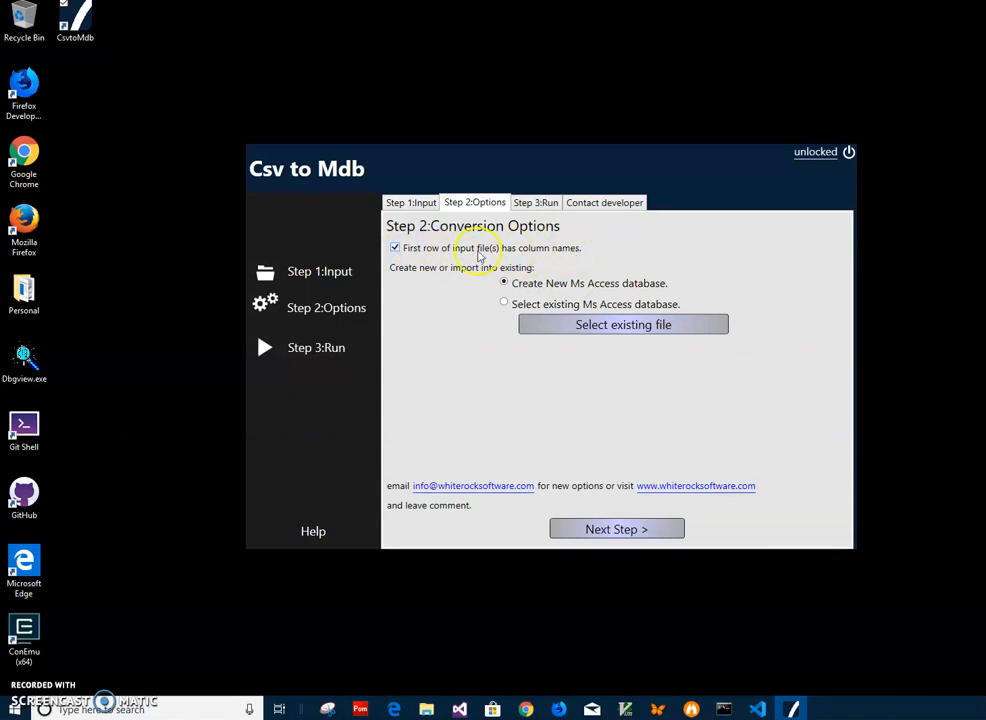
mouse_move(562, 254)
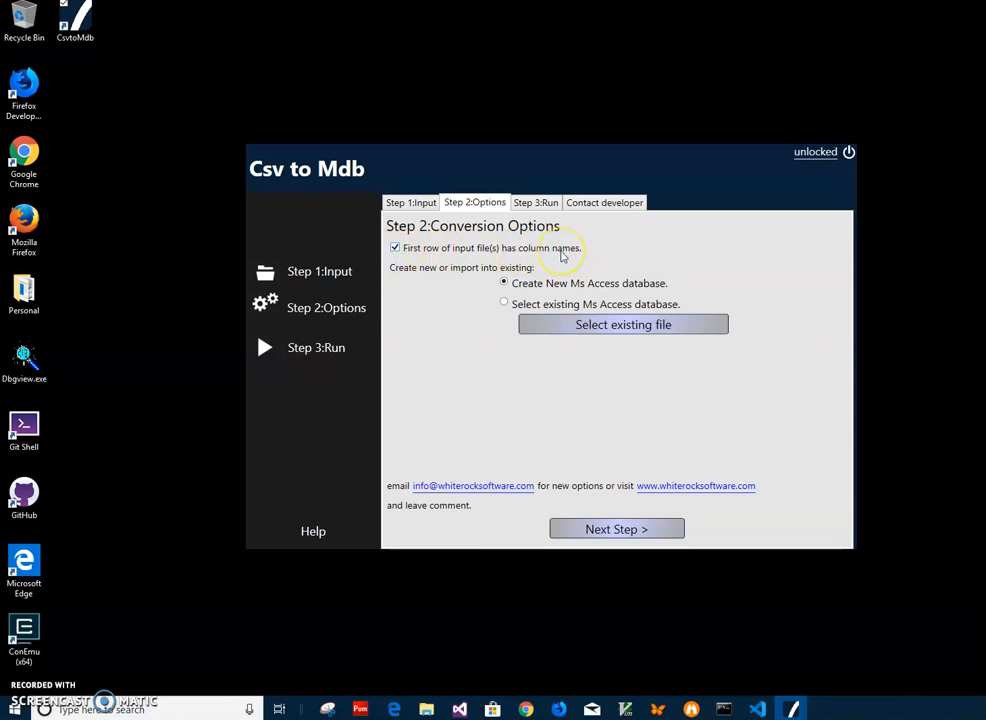
mouse_move(600, 318)
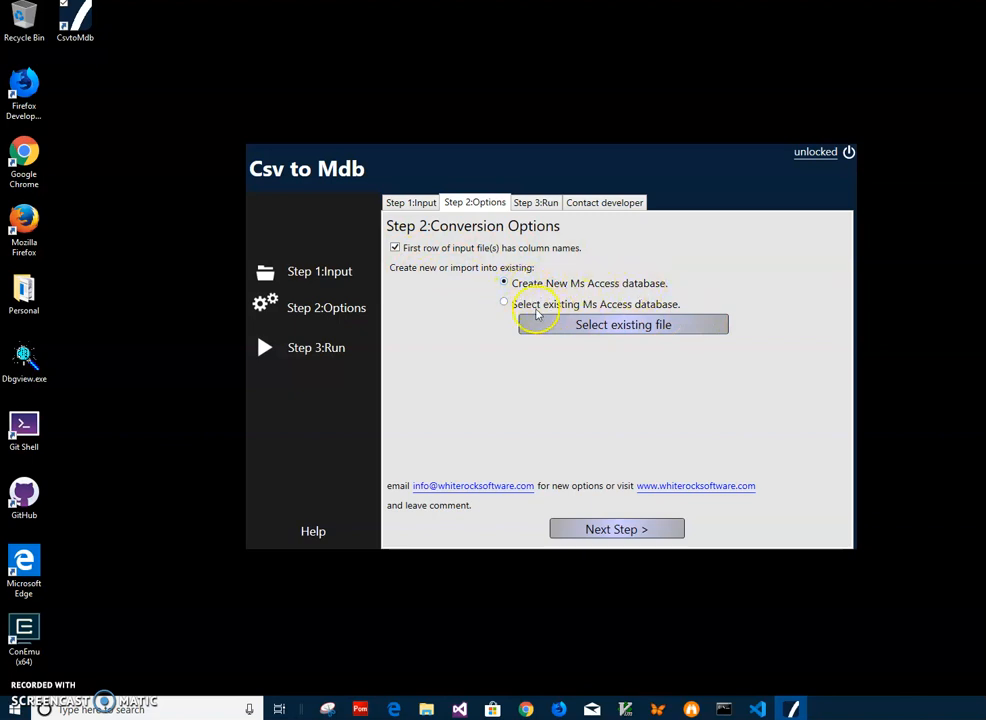
left_click(504, 304)
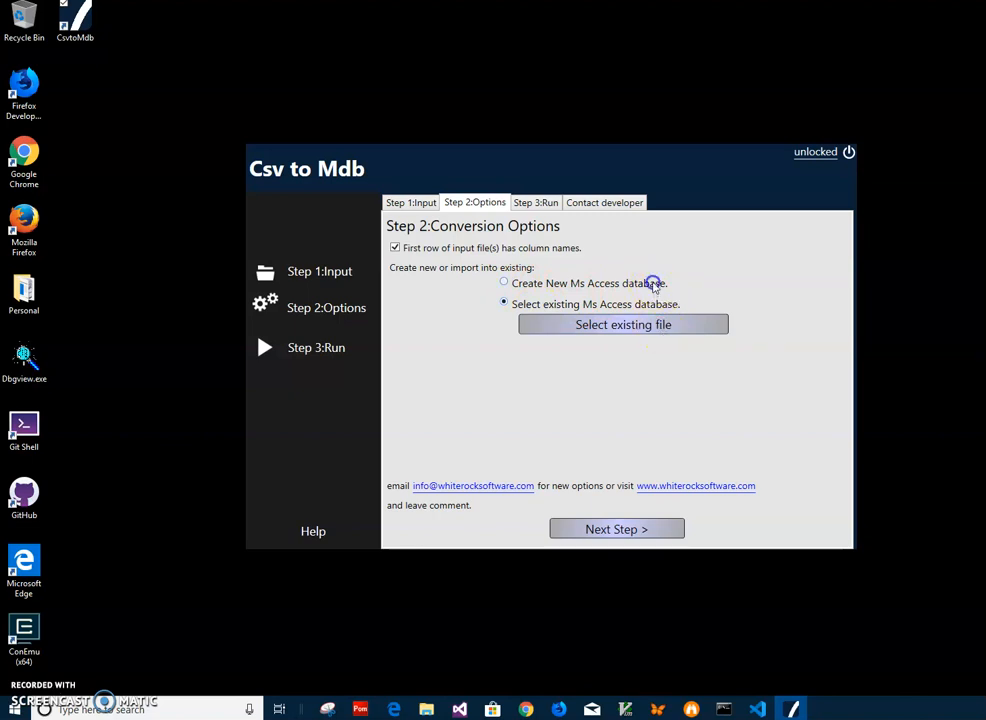
left_click(504, 282)
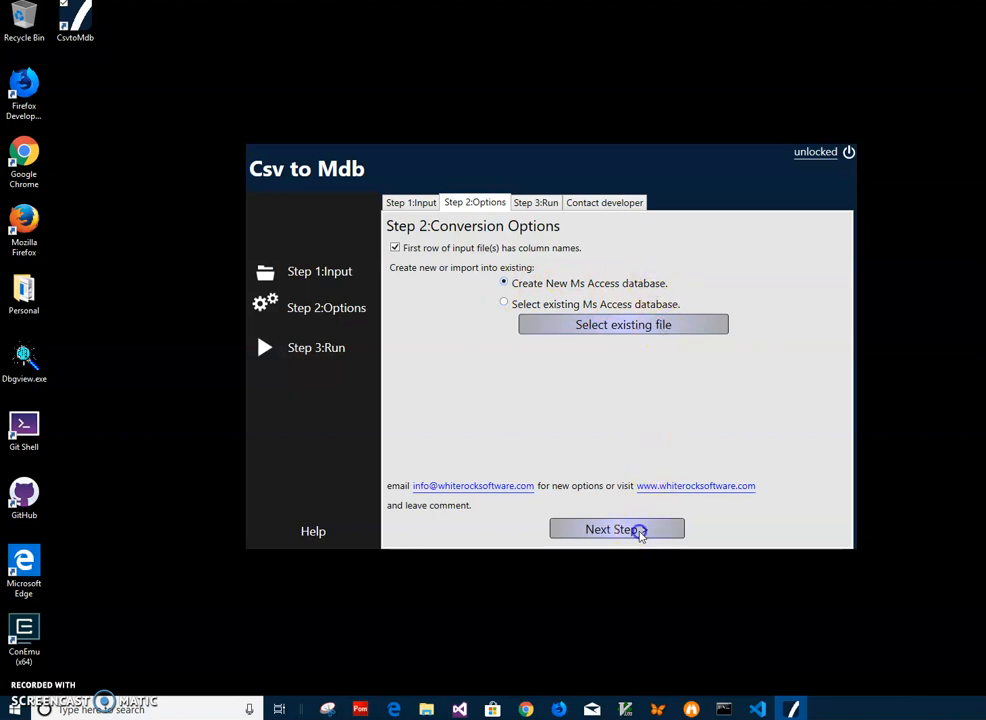
Step: Advance to Step 3: Run and convert the bank CSV into a new .mdb
left_click(616, 529)
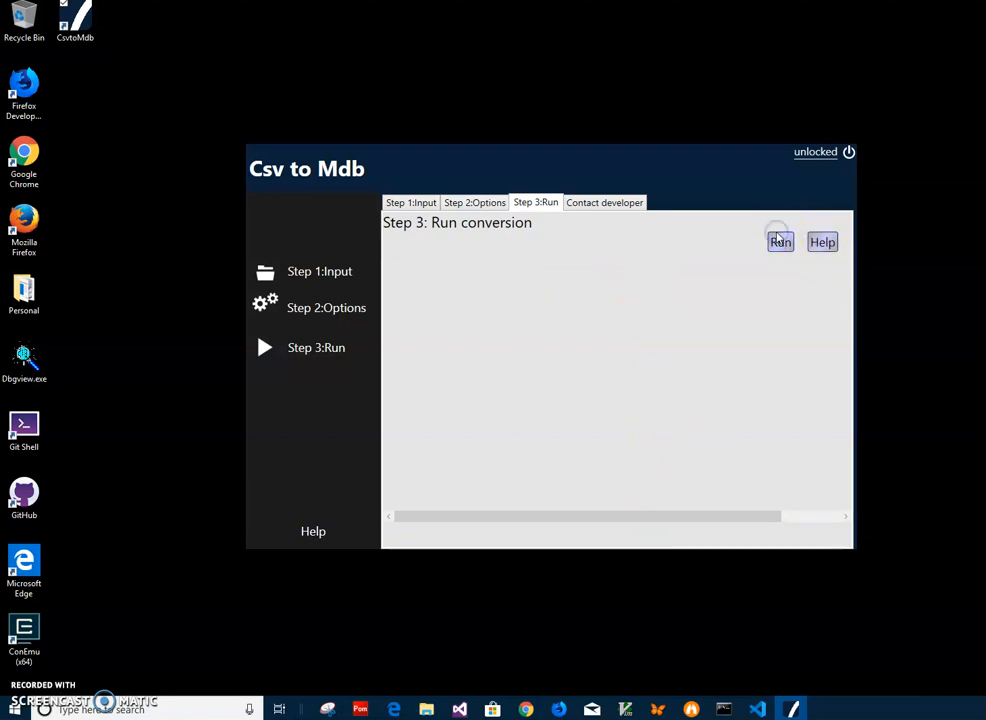
left_click(781, 241)
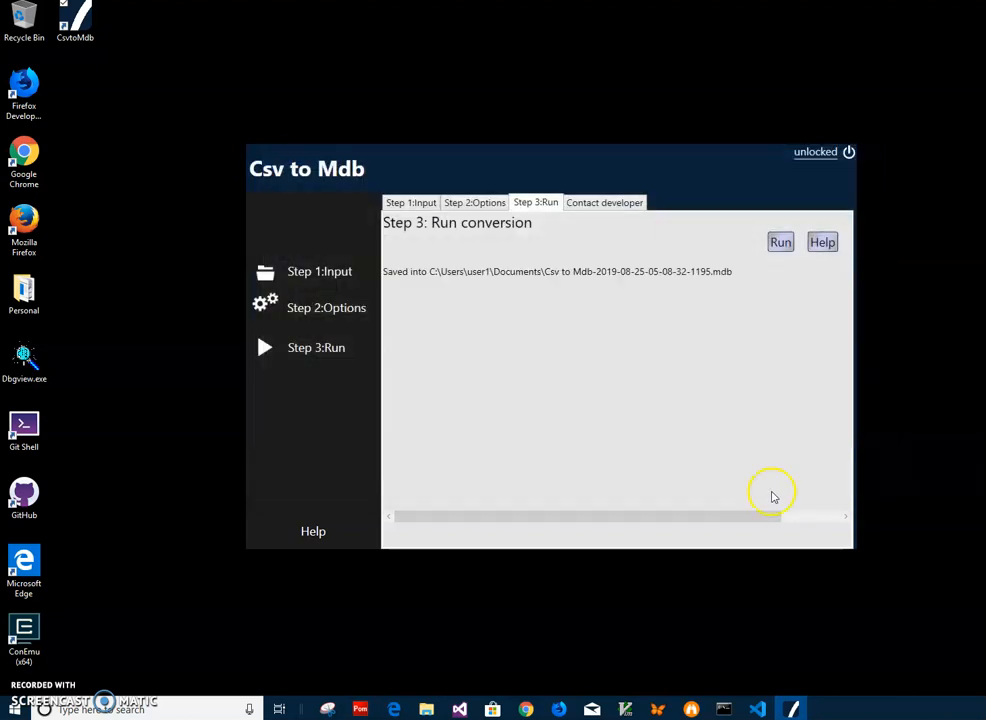
mouse_move(710, 277)
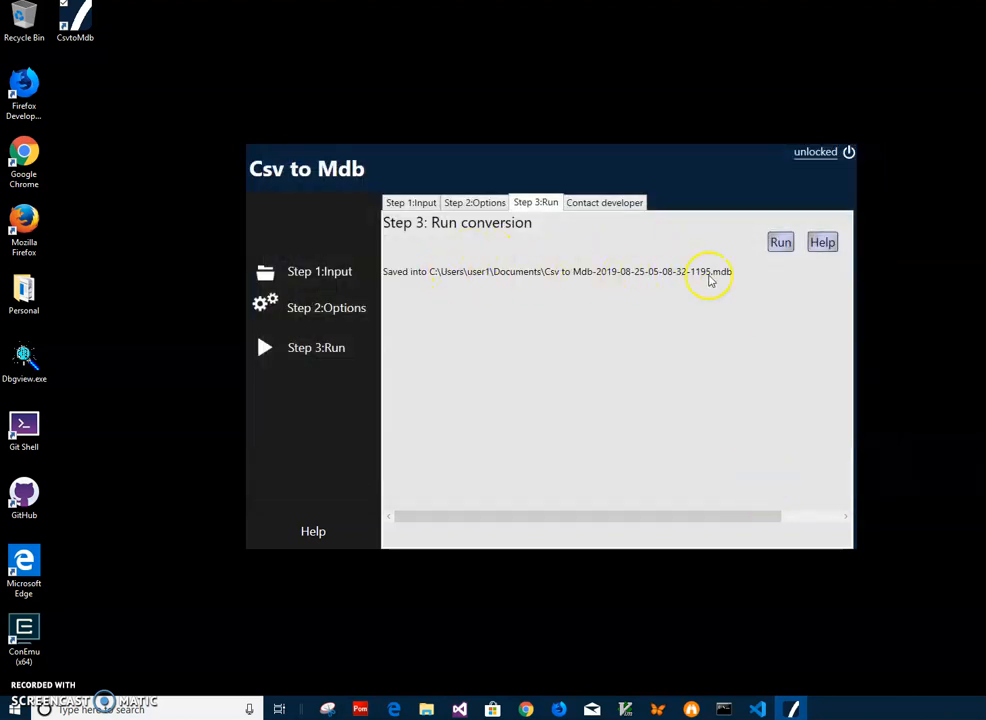
mouse_move(575, 641)
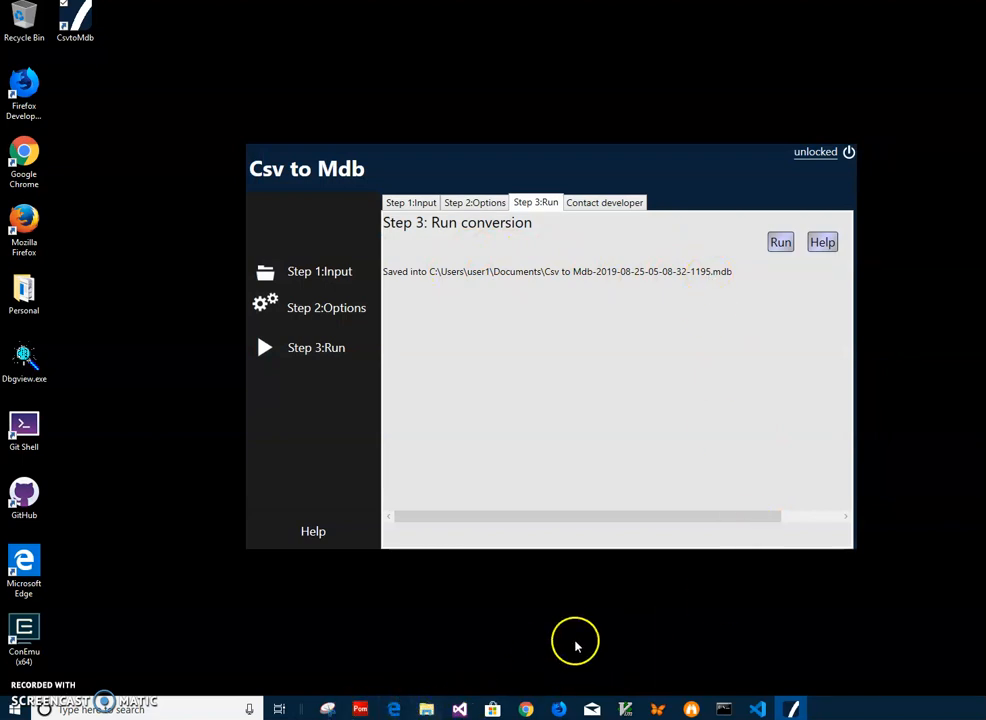
Step: Open File Explorer and select the new .mdb file in Recent files
left_click(425, 709)
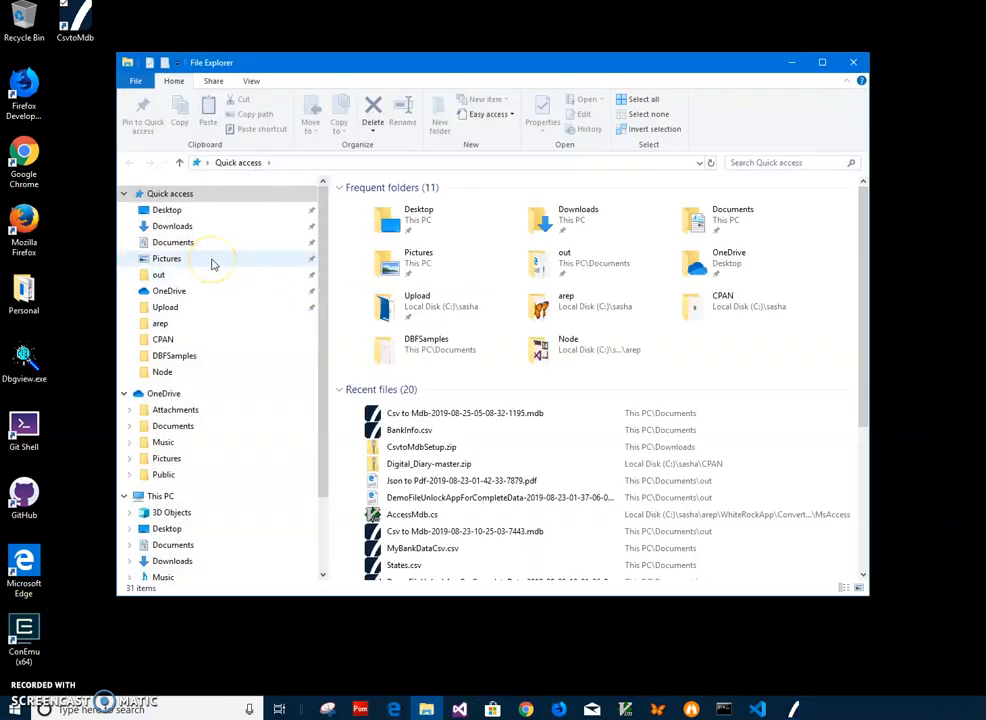
left_click(464, 413)
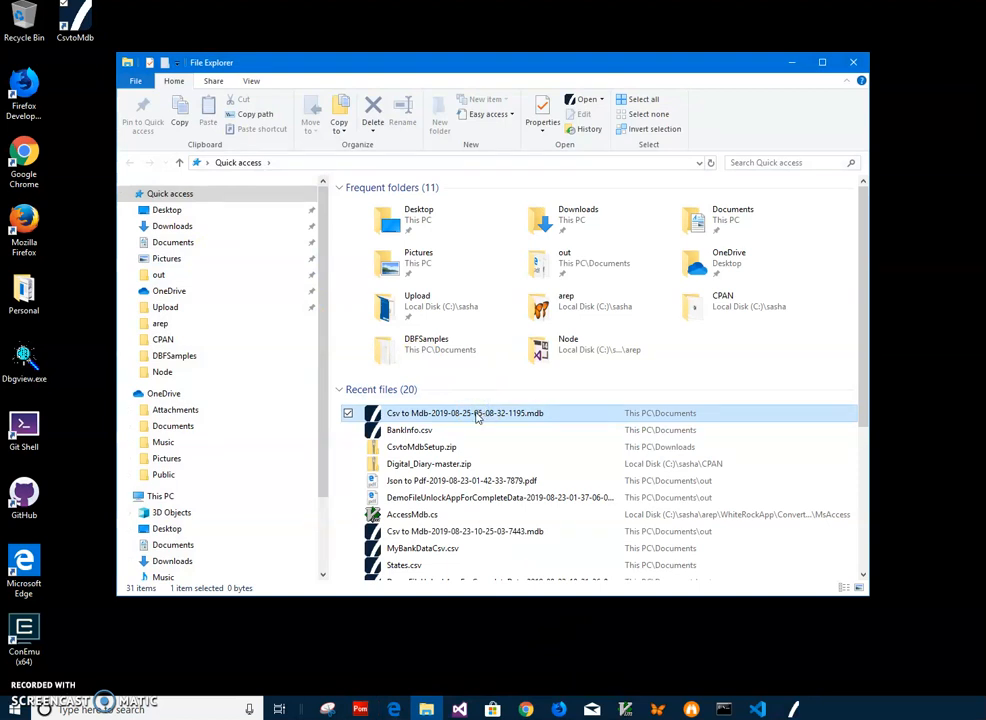
mouse_move(478, 413)
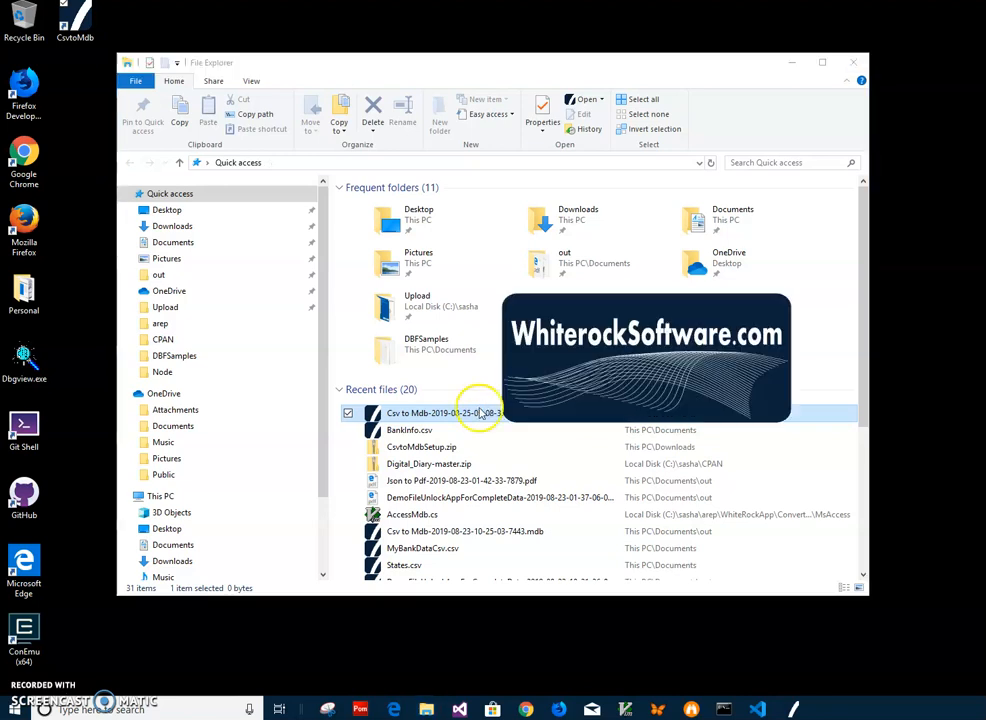
Step: Open the .mdb in Mdb Viewer, view Export options, and return to BankInfo data
double_click(461, 413)
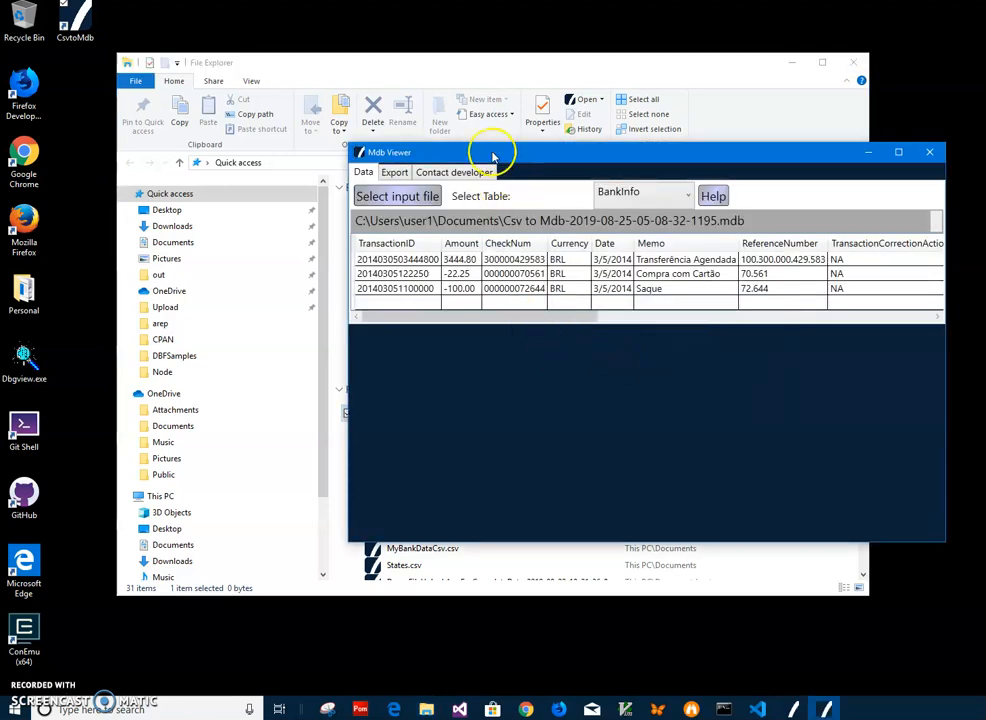
left_click_drag(490, 152, 610, 160)
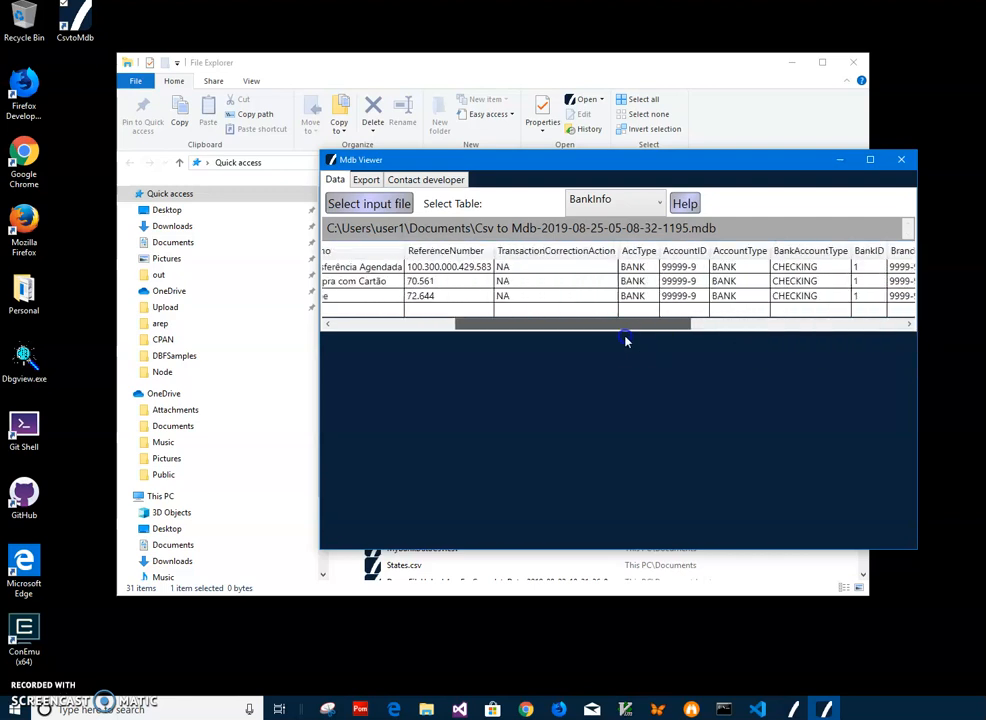
left_click(366, 179)
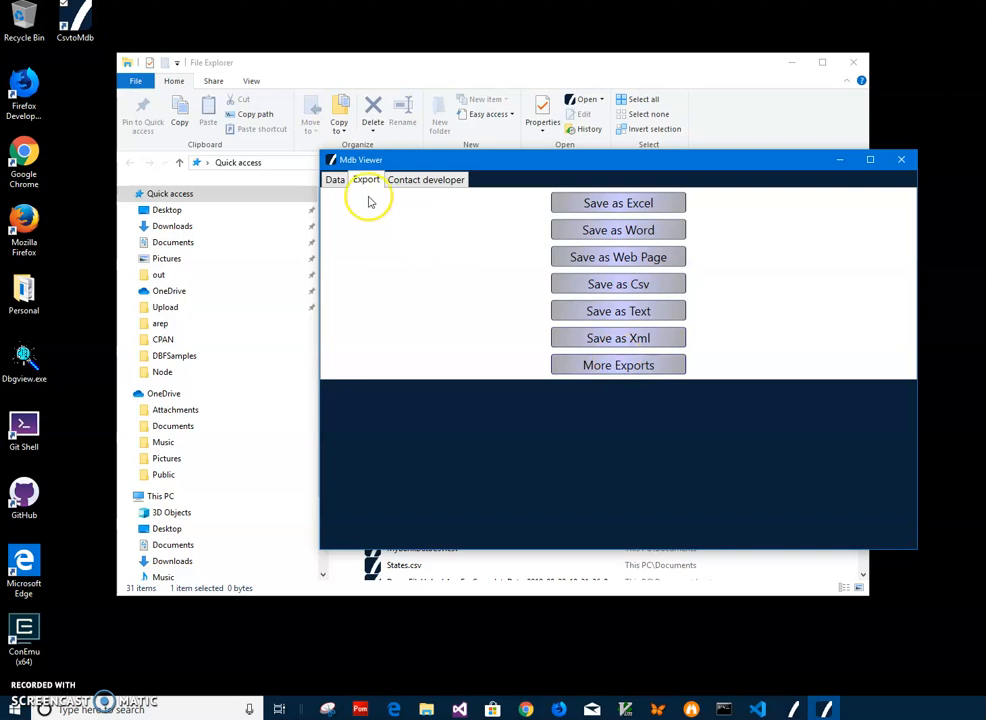
left_click(335, 179)
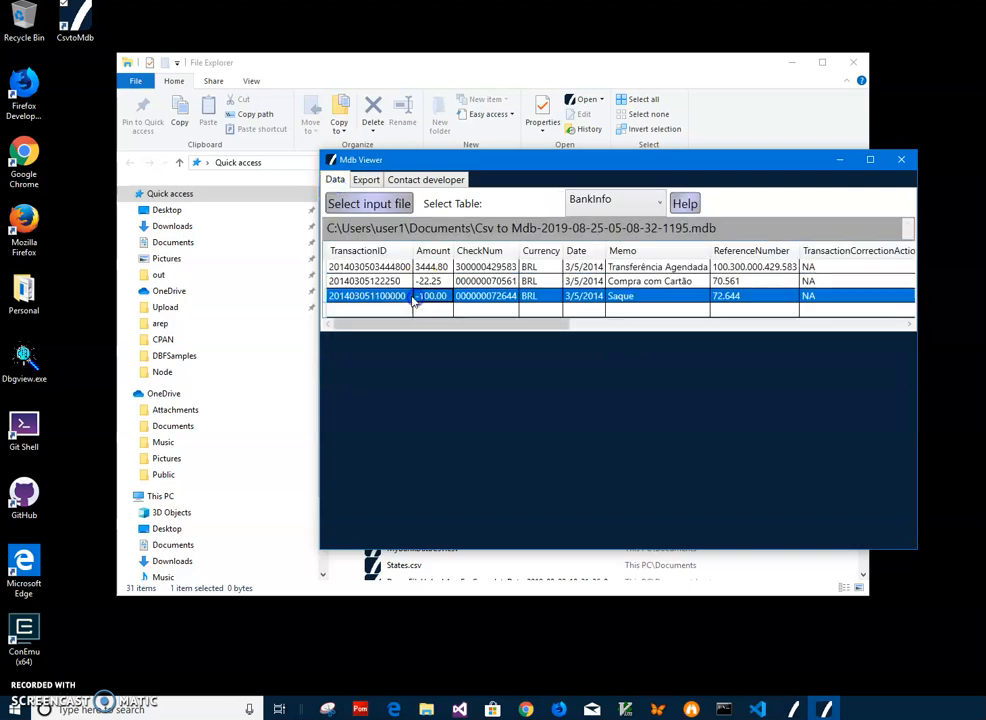